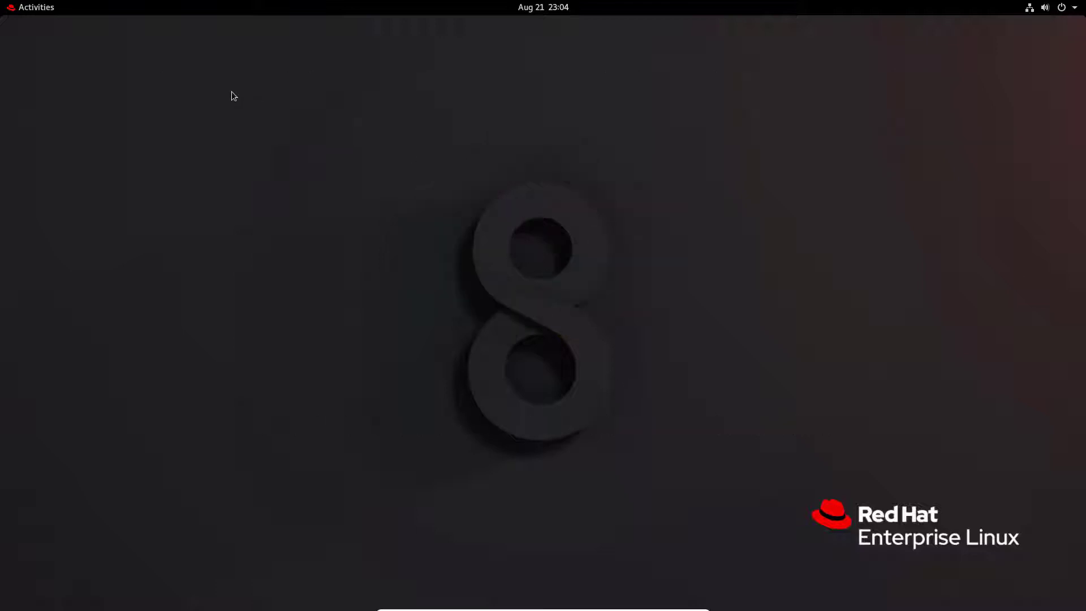
Open the Activities overview and launch a new terminal window from the dock
click(36, 7)
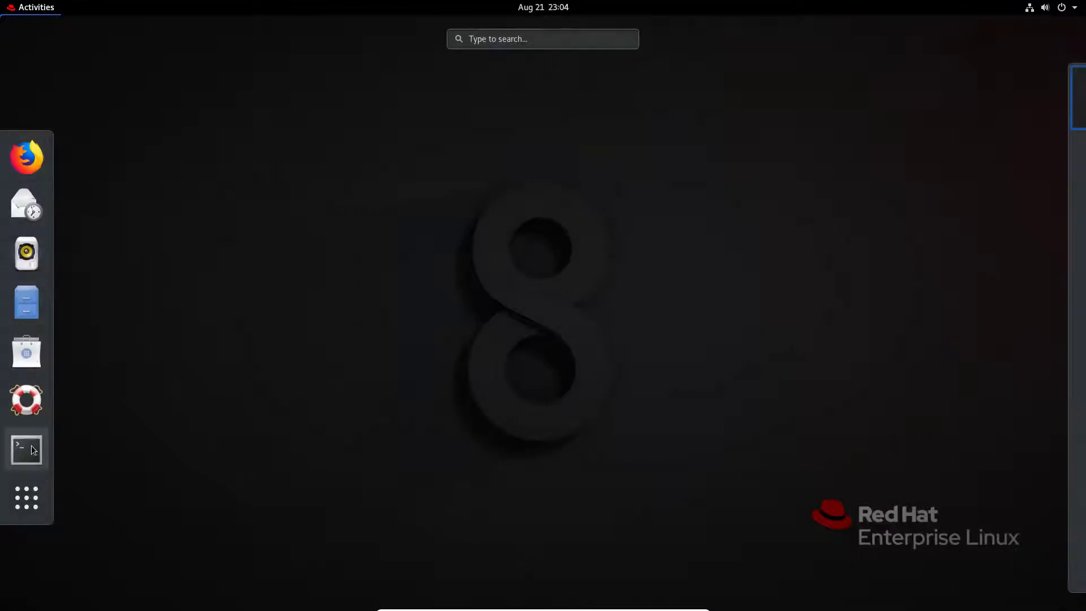
click(25, 450)
text(sudo bash)
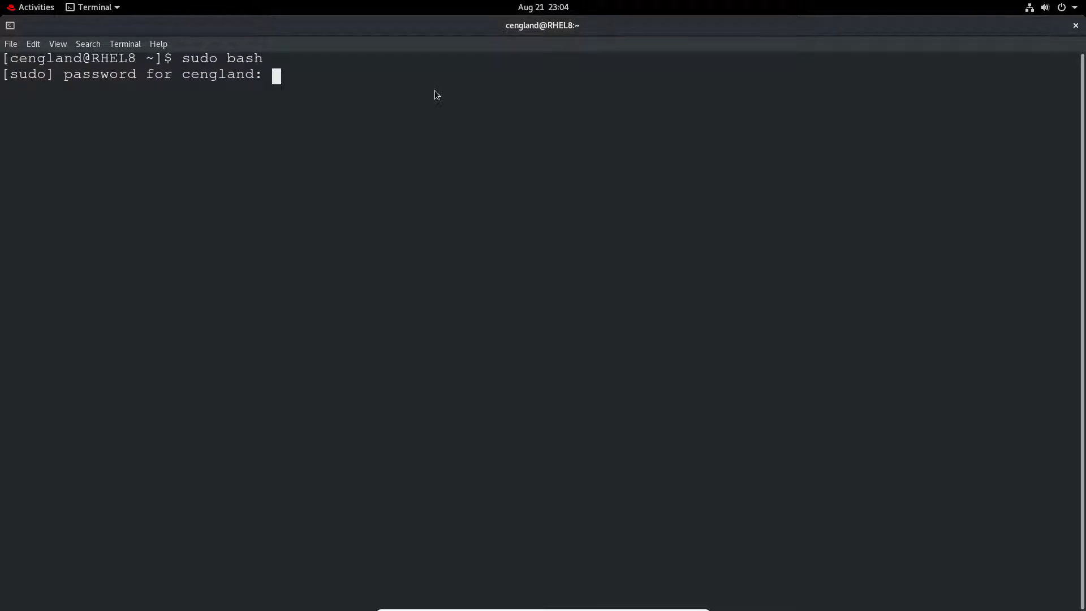
Clear the screen and run ls -Z, showing kafka.txt labelled user_home_t
text(clear)
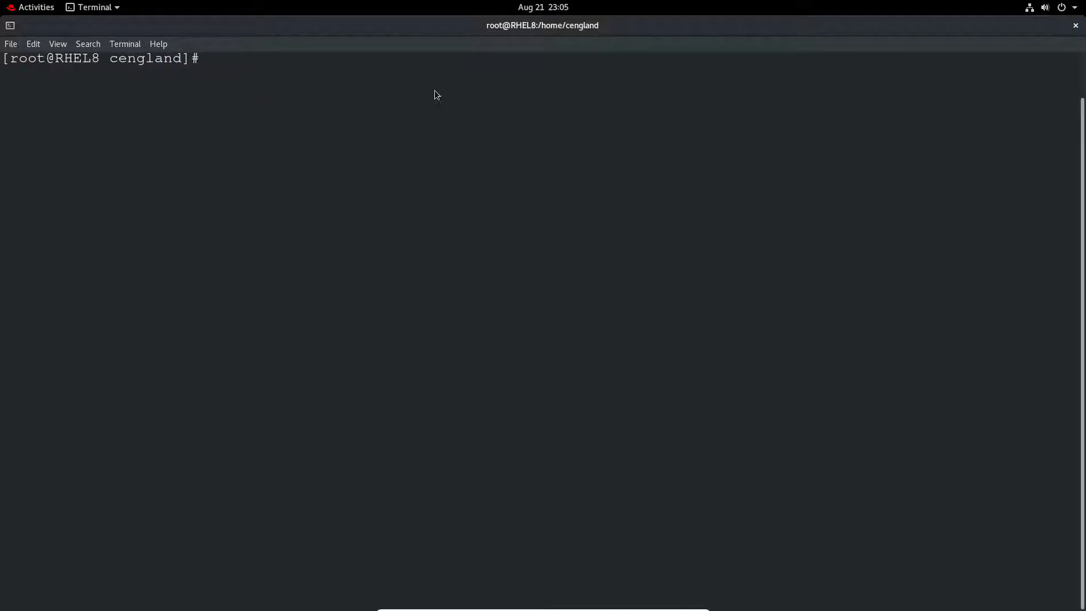
text(ls)
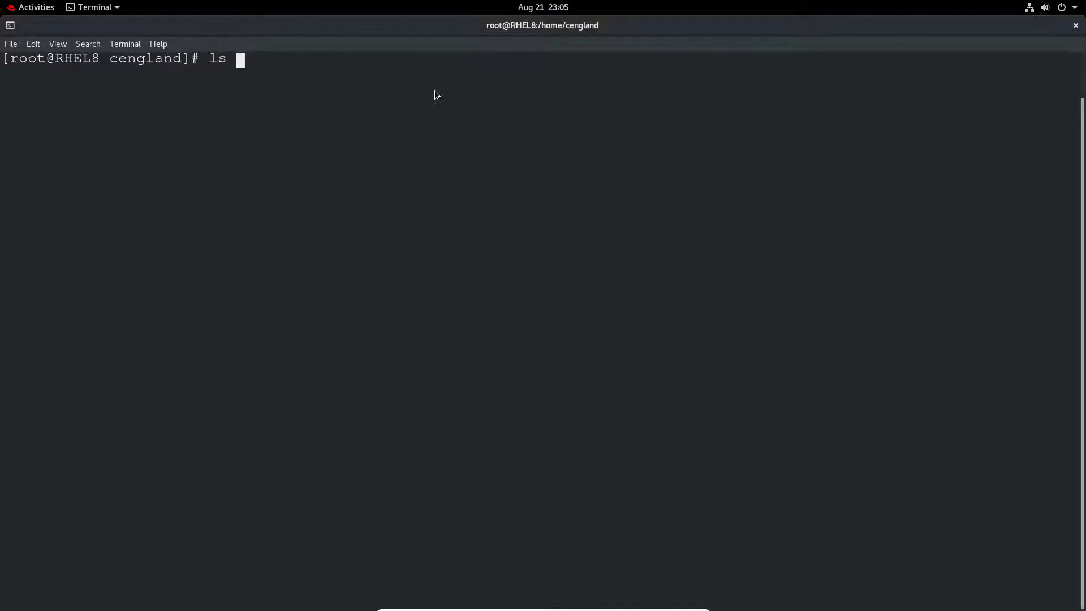
text(-Z)
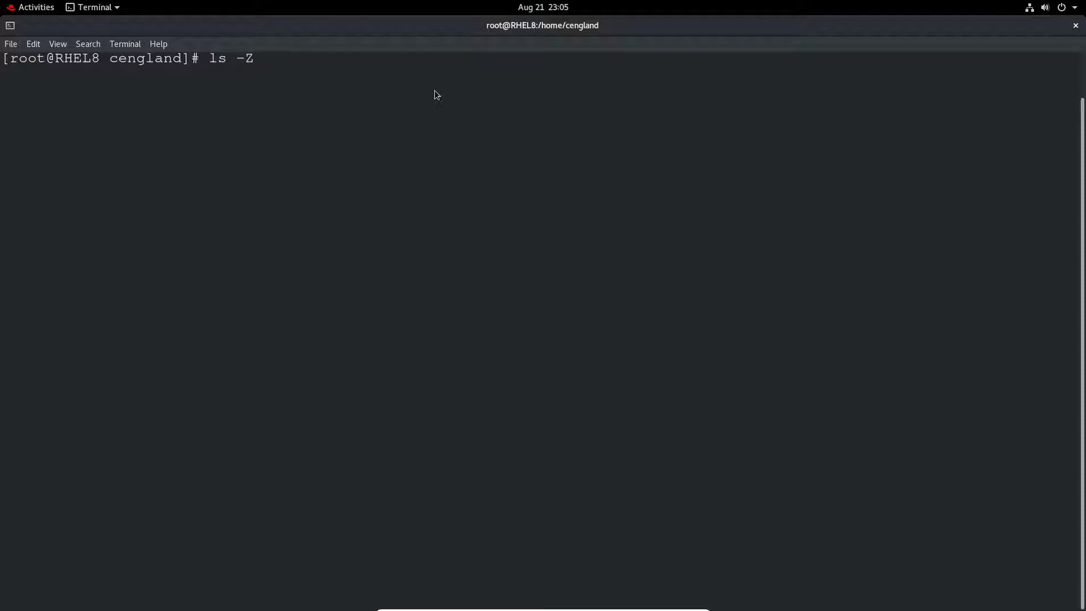
key(Return)
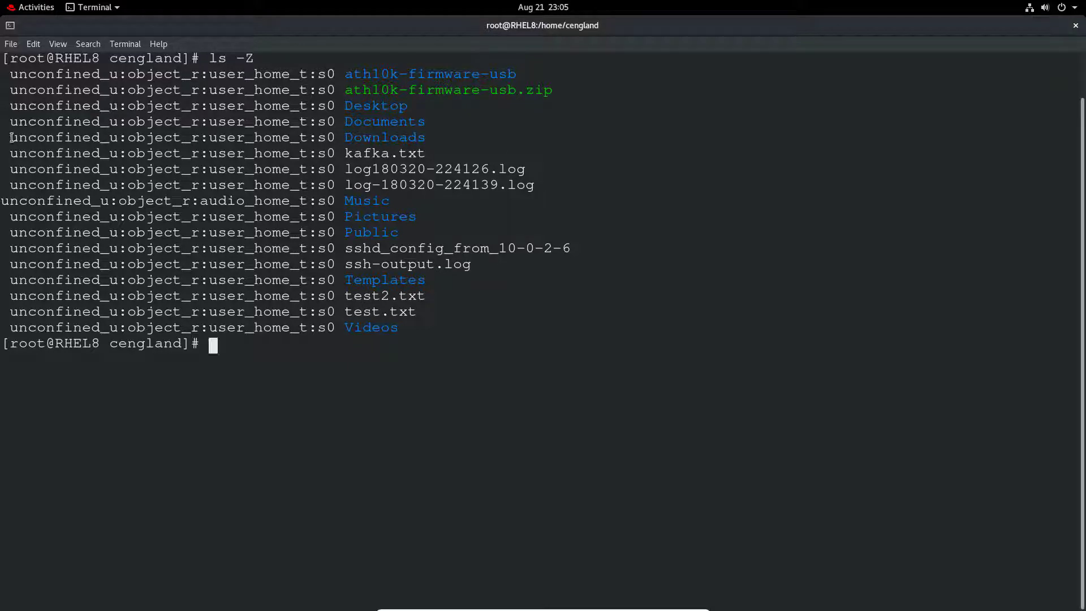
double_click(53, 137)
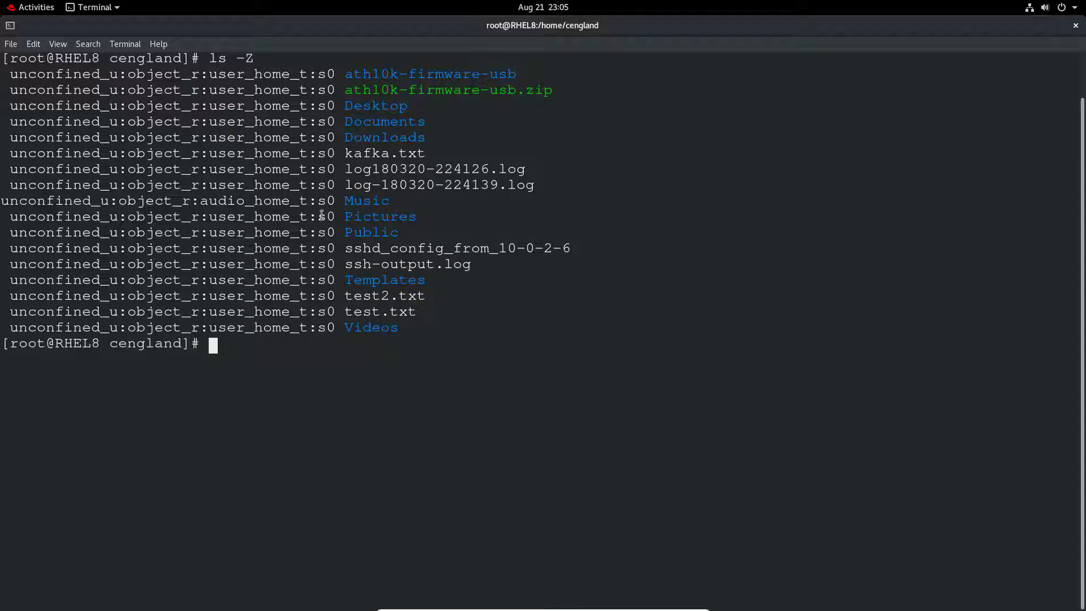
mouse_move(305, 311)
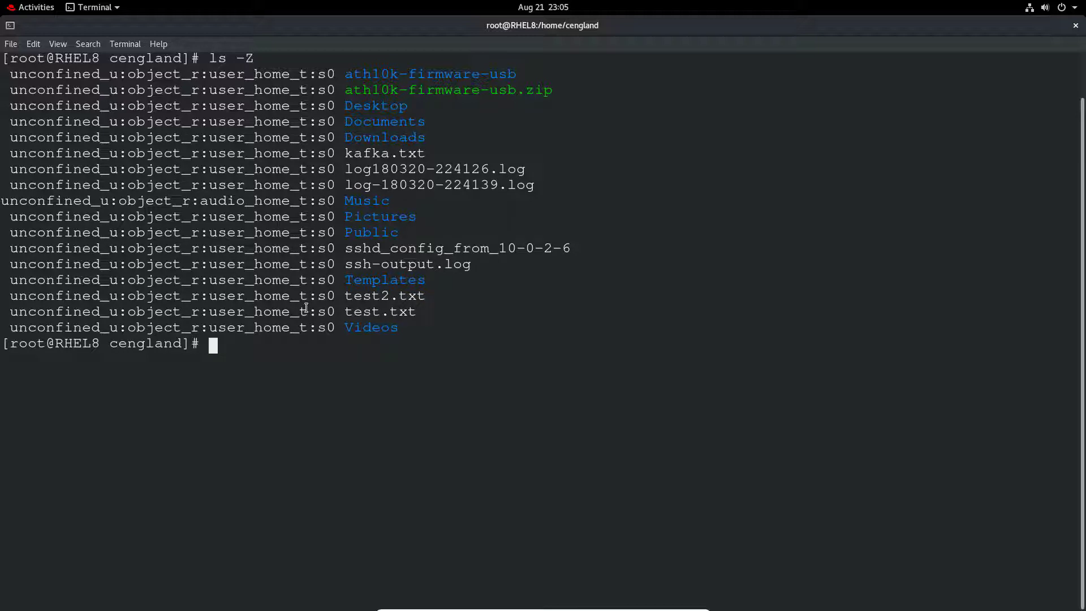
Relabel kafka.txt with chcon unconfined_u:object_r:tmp_t:s0
text(chcon)
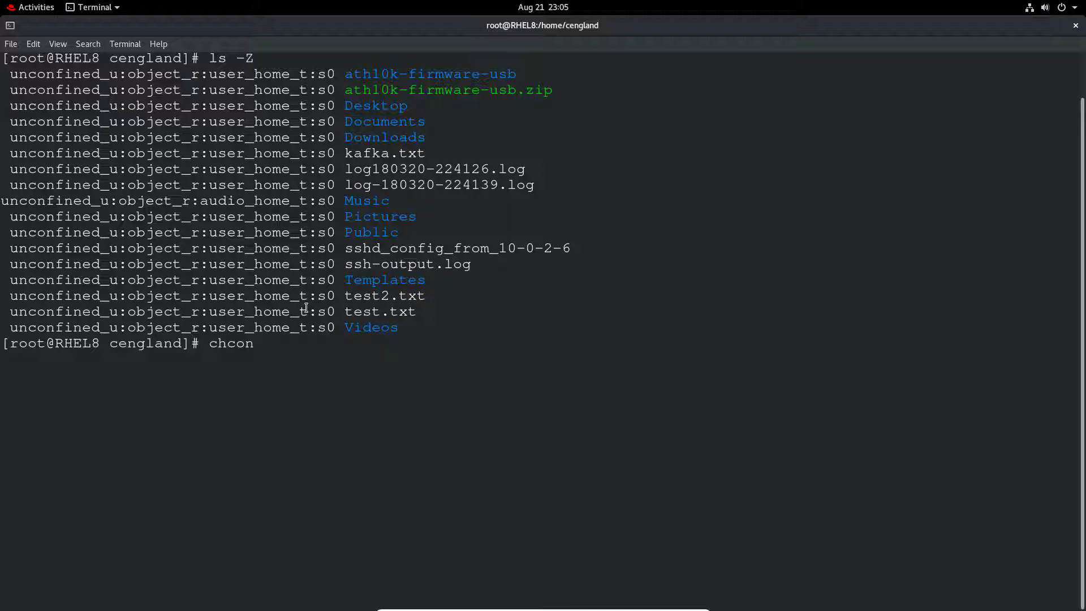
text(" ")
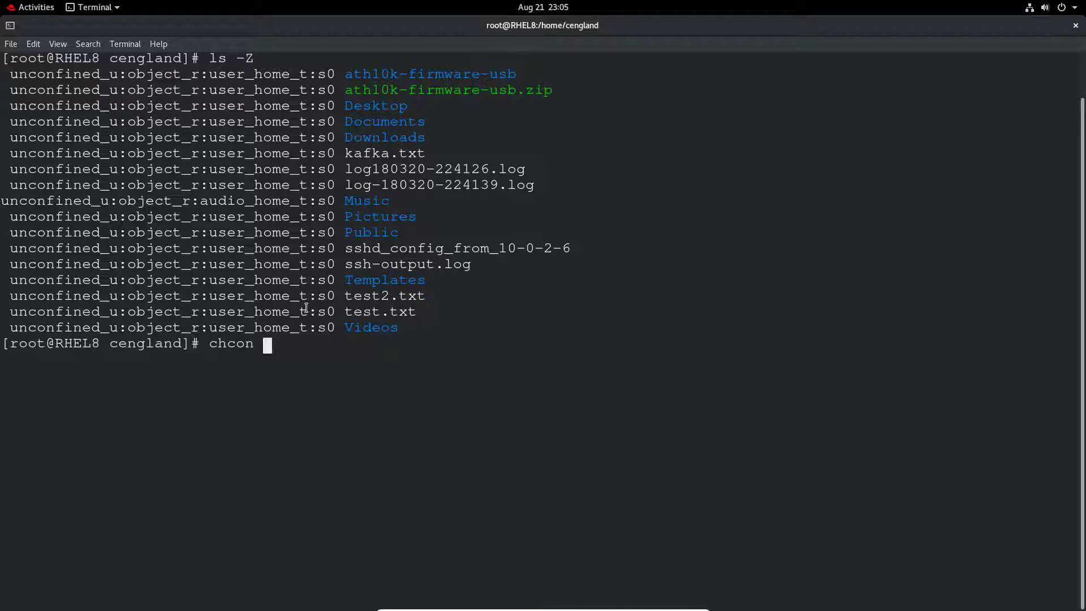
text(uc)
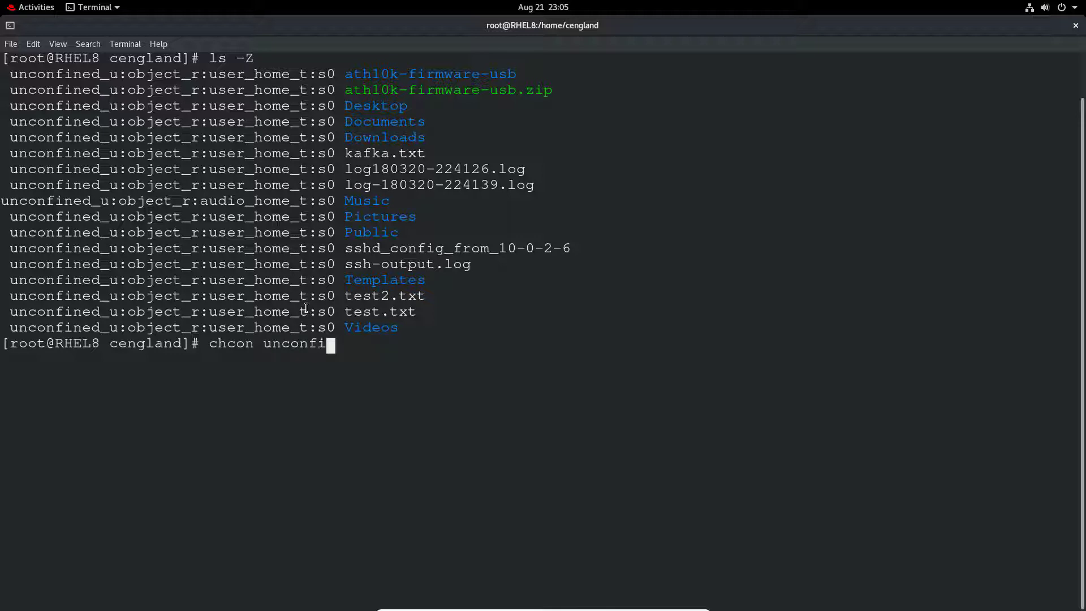
text(ned_u)
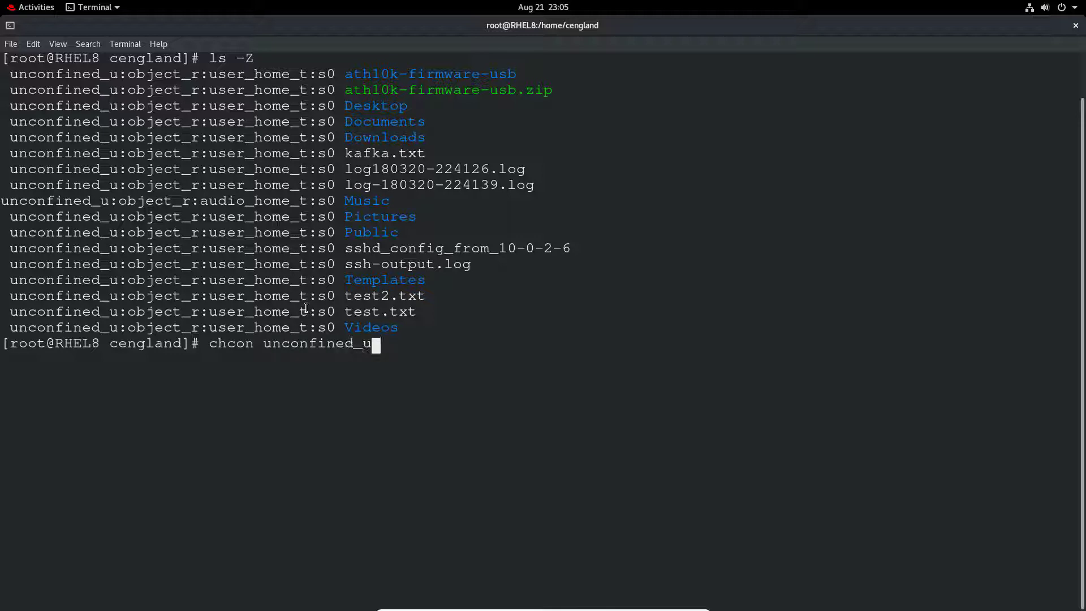
text(:o)
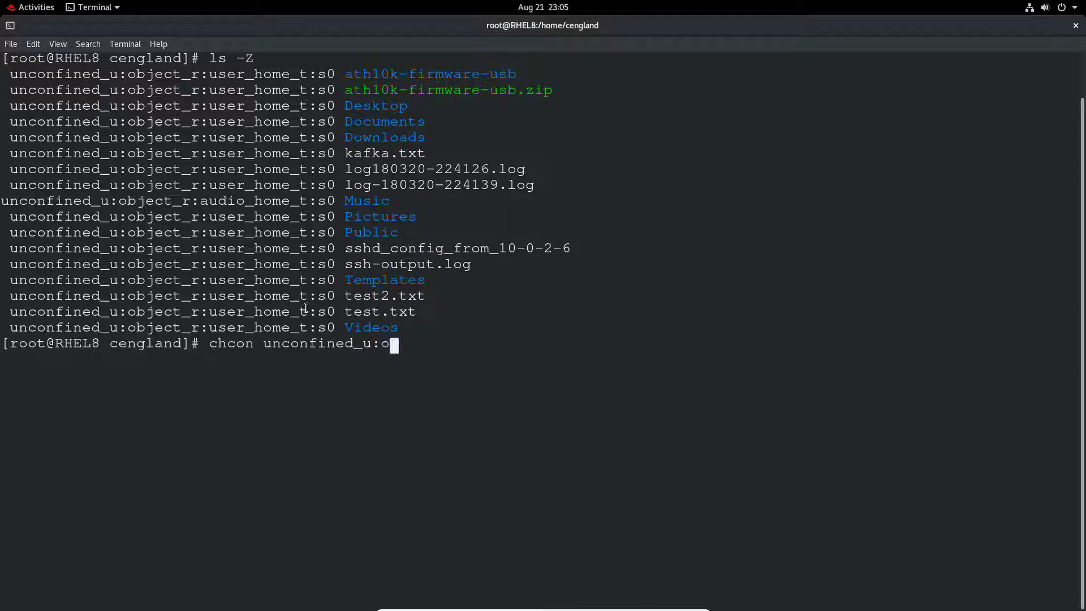
text(bject_)
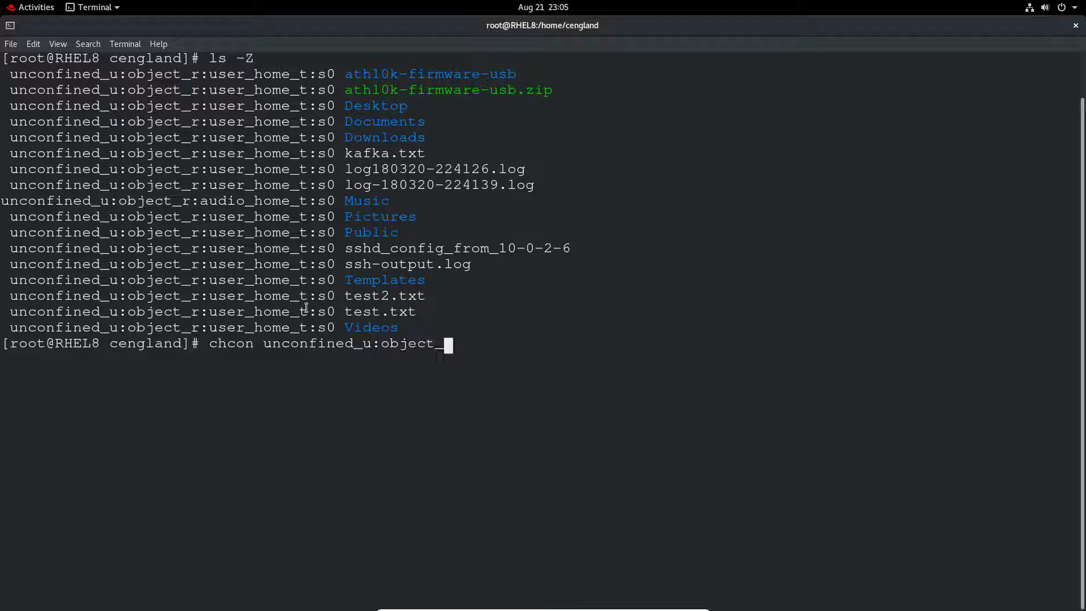
text(r:)
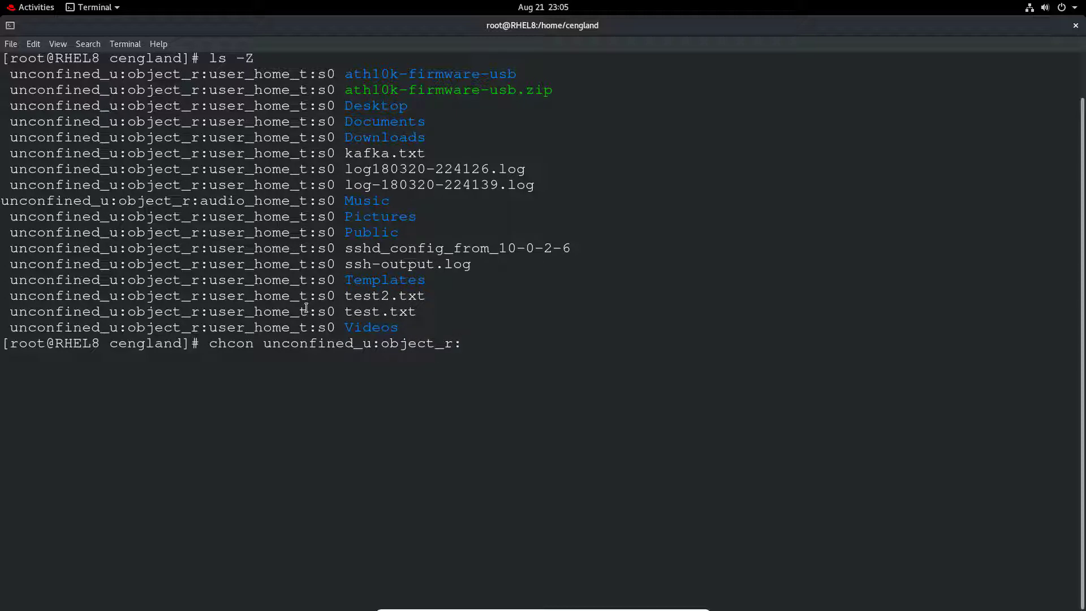
text(tmp)
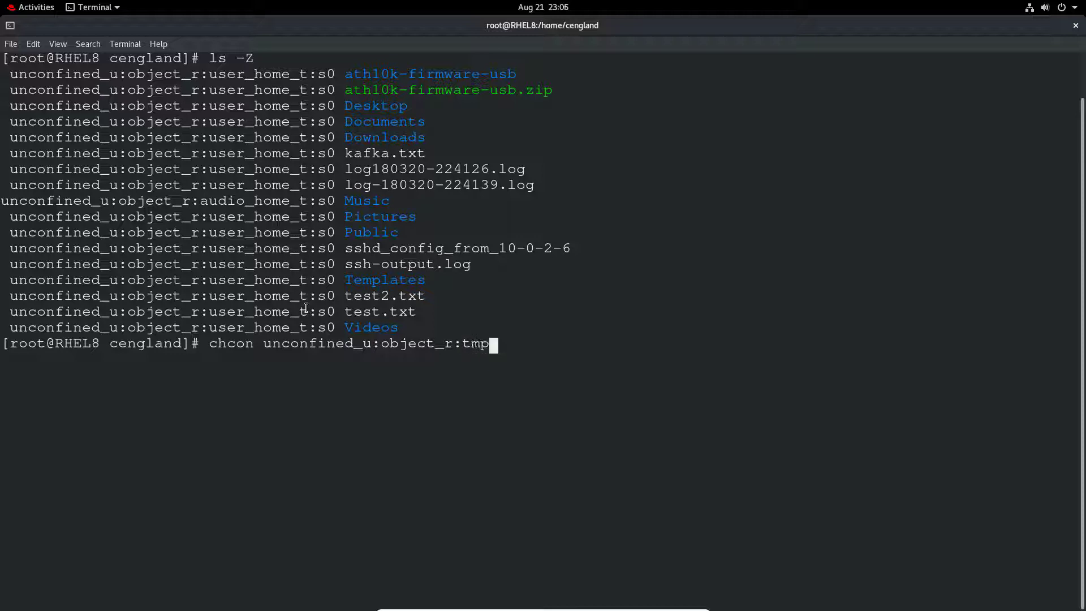
text(_t)
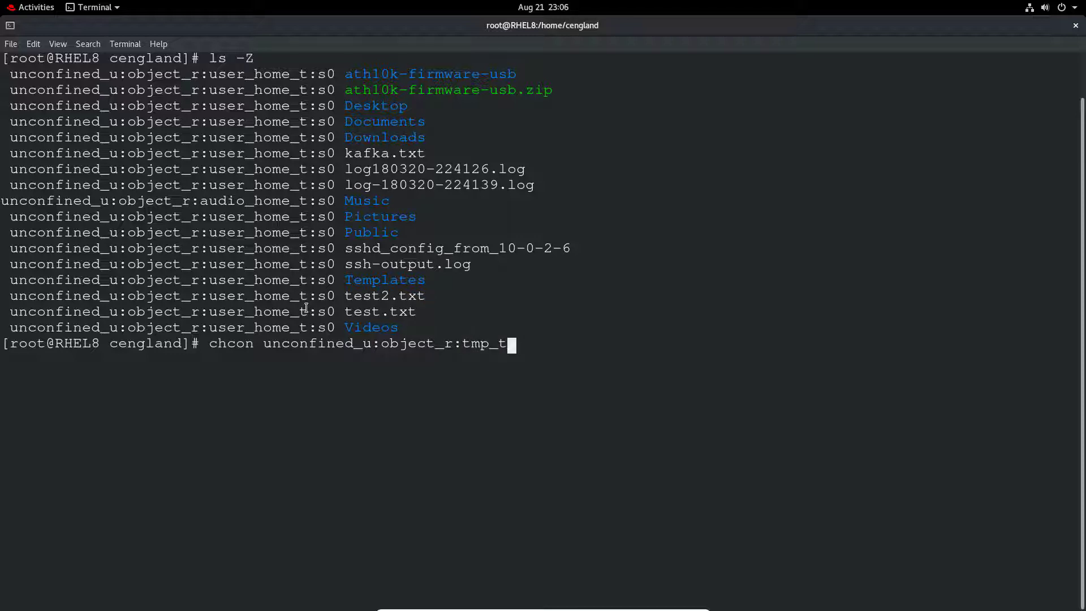
text(:s0)
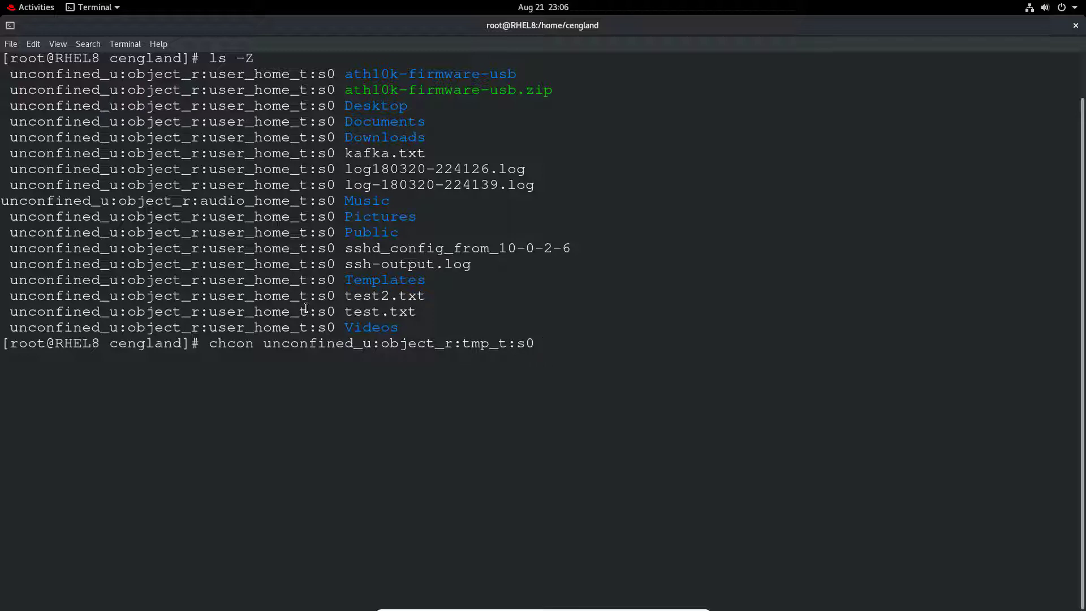
text(kafka.txt)
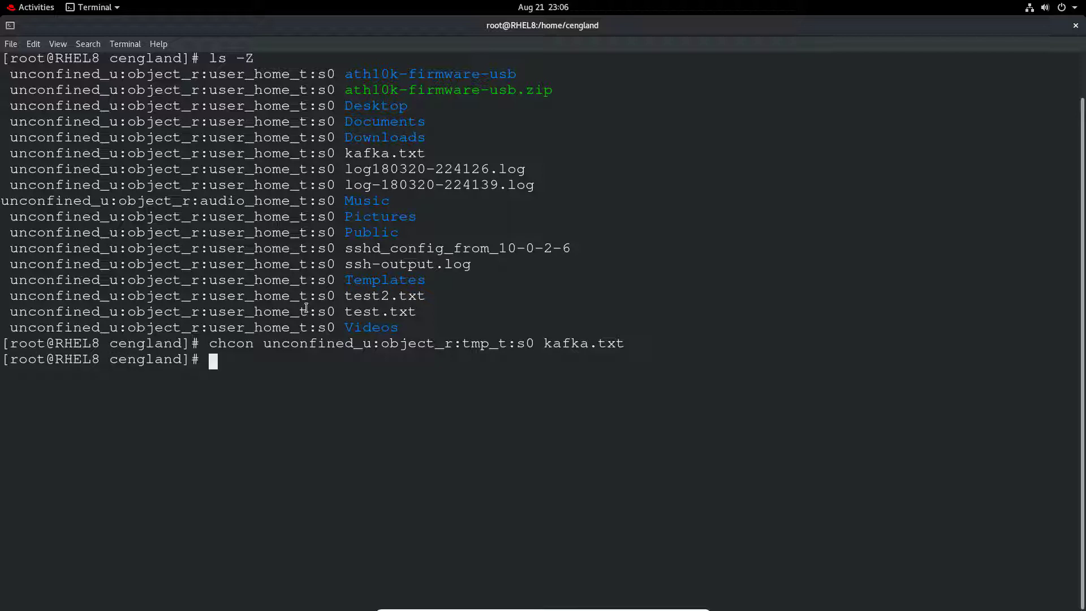
Rerun ls -Z, highlight kafka.txt's tmp_t label, then clear the screen
text(ls -Z)
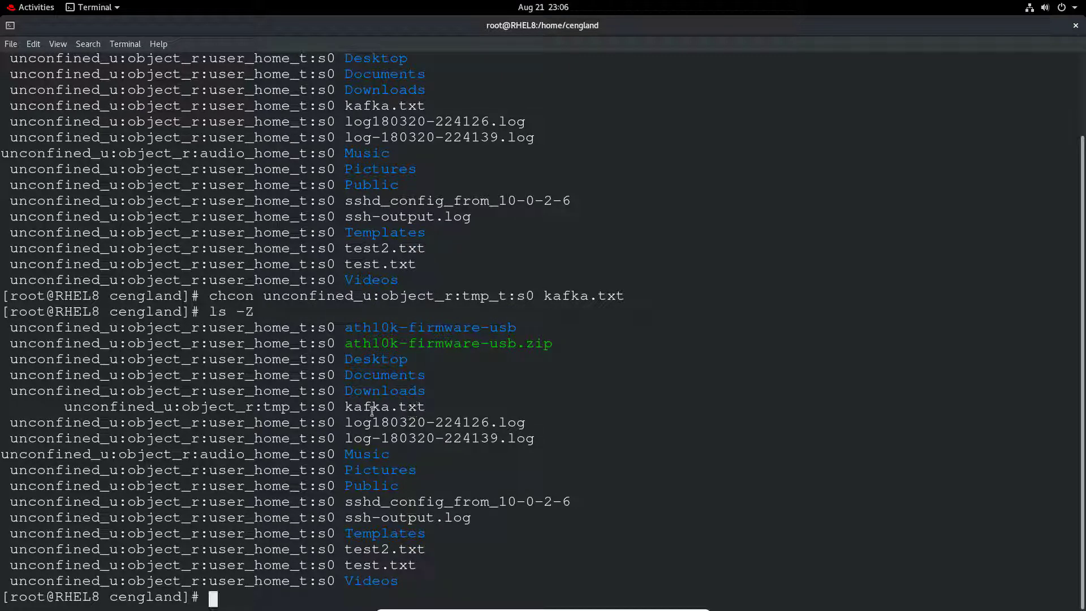
double_click(285, 407)
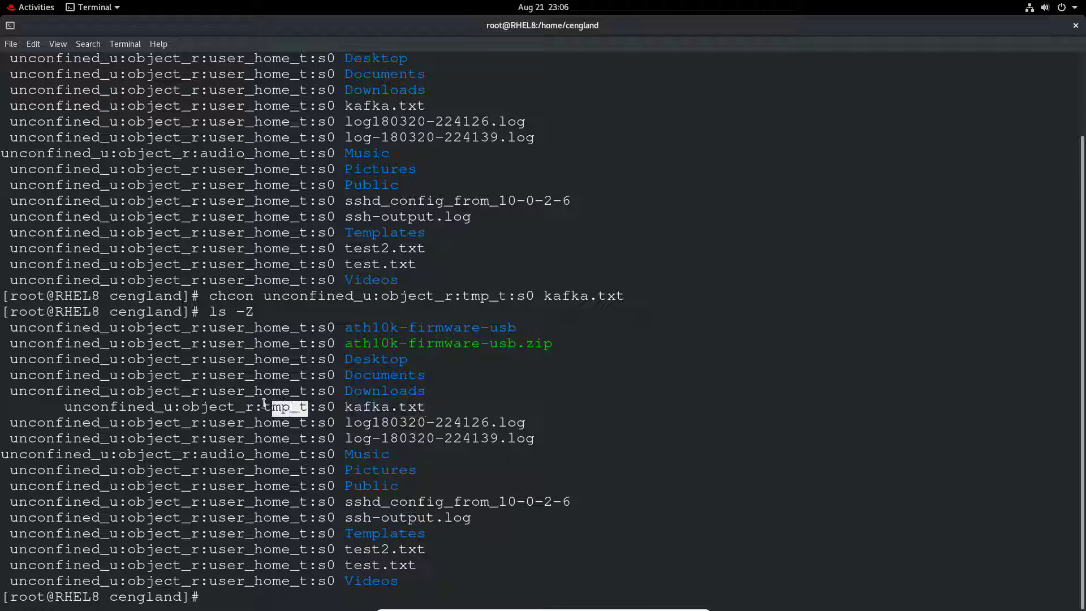
text(clear)
text(ls -Z)
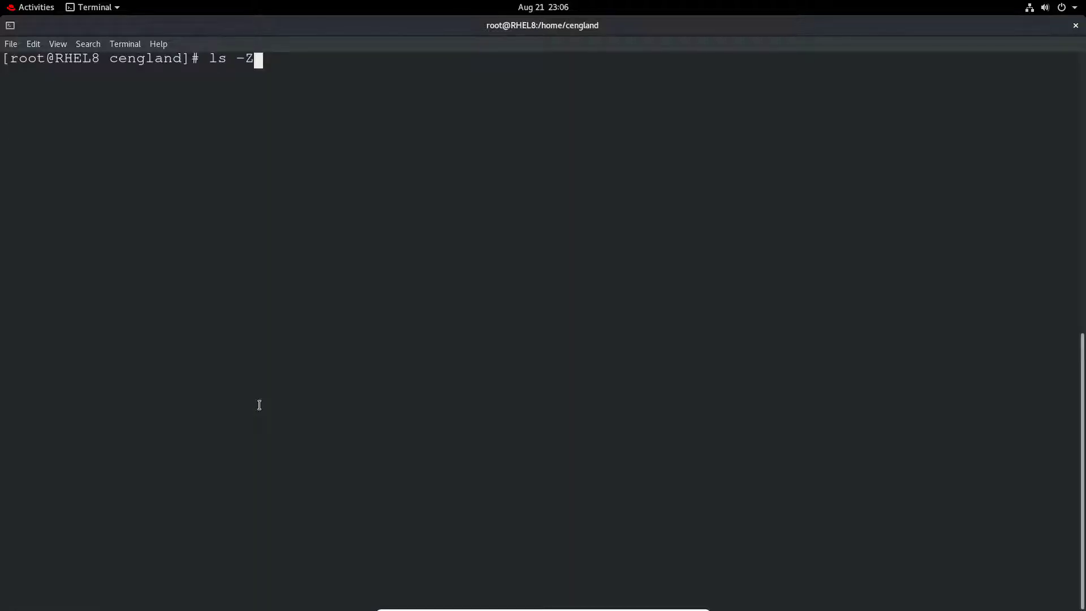
key(Return)
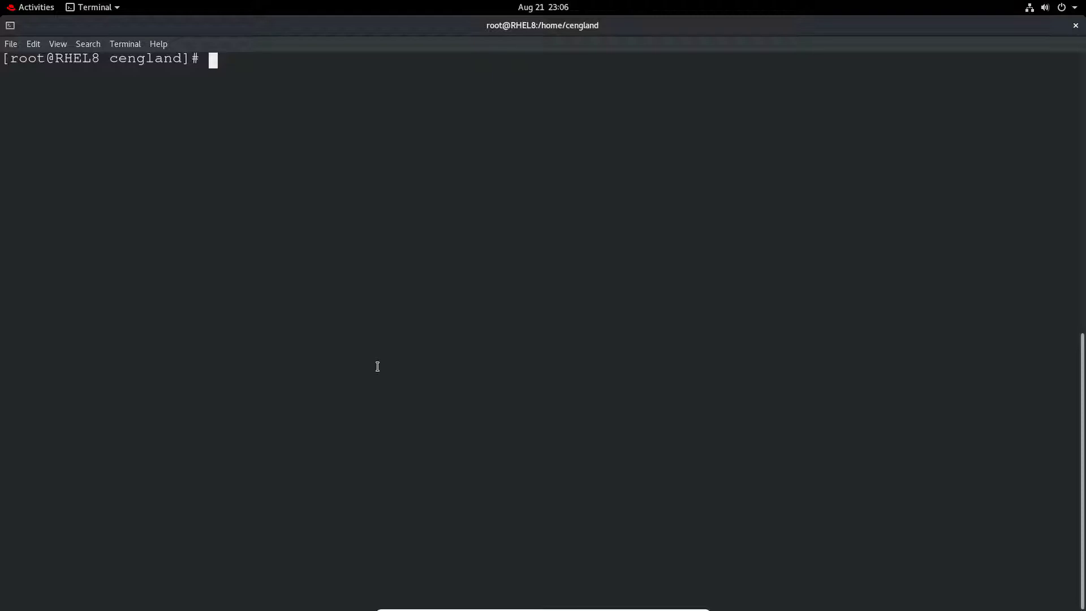
Run restorecon on kafka.txt and recheck the file contexts with ls -Z
text(rest)
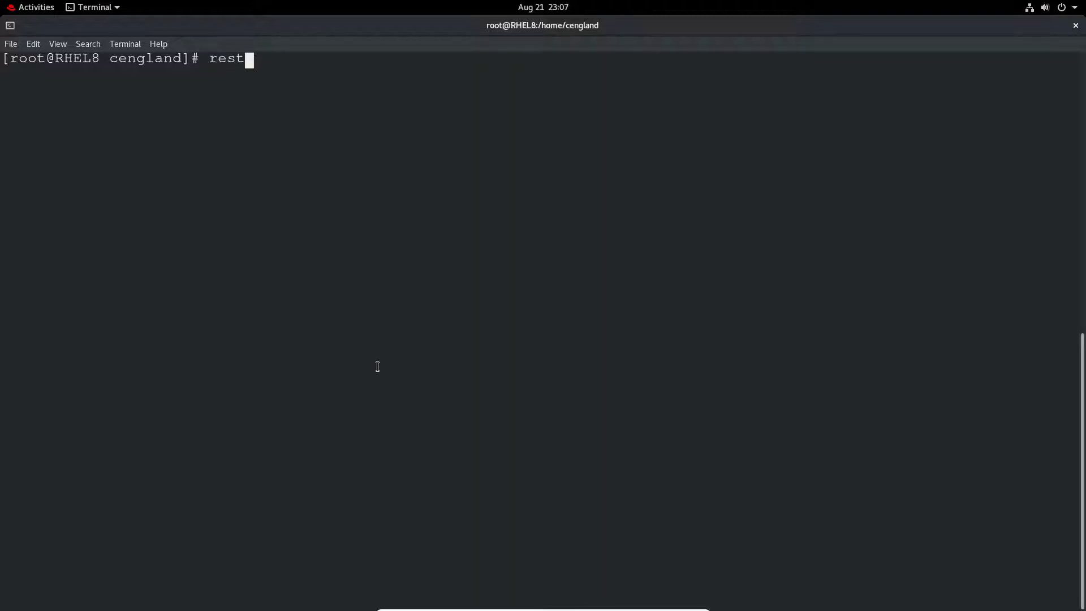
text(orecon)
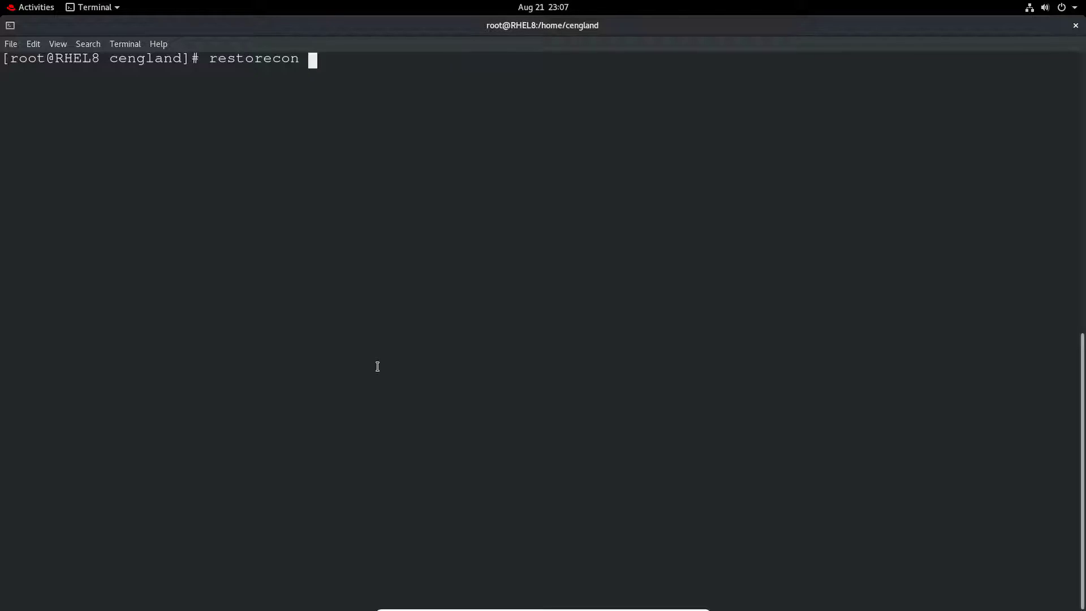
text(kafka.txt)
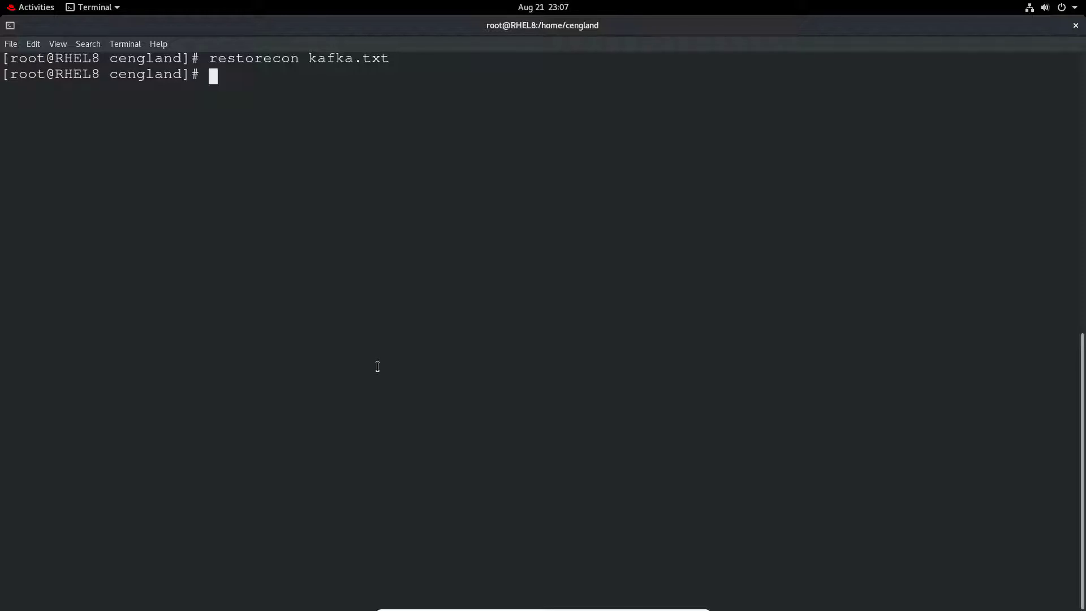
text(ls)
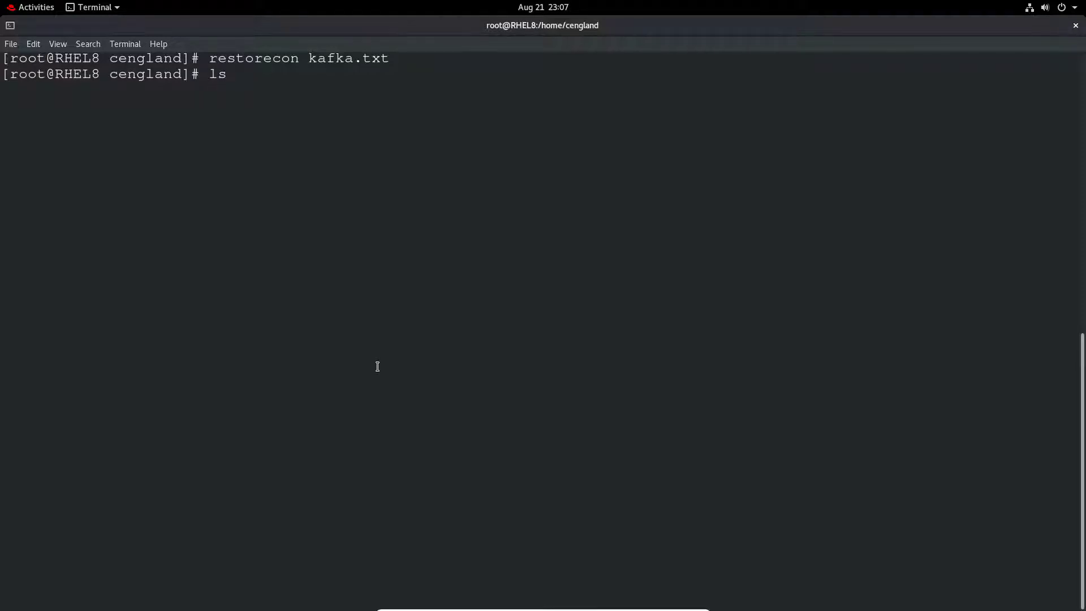
text(-Z)
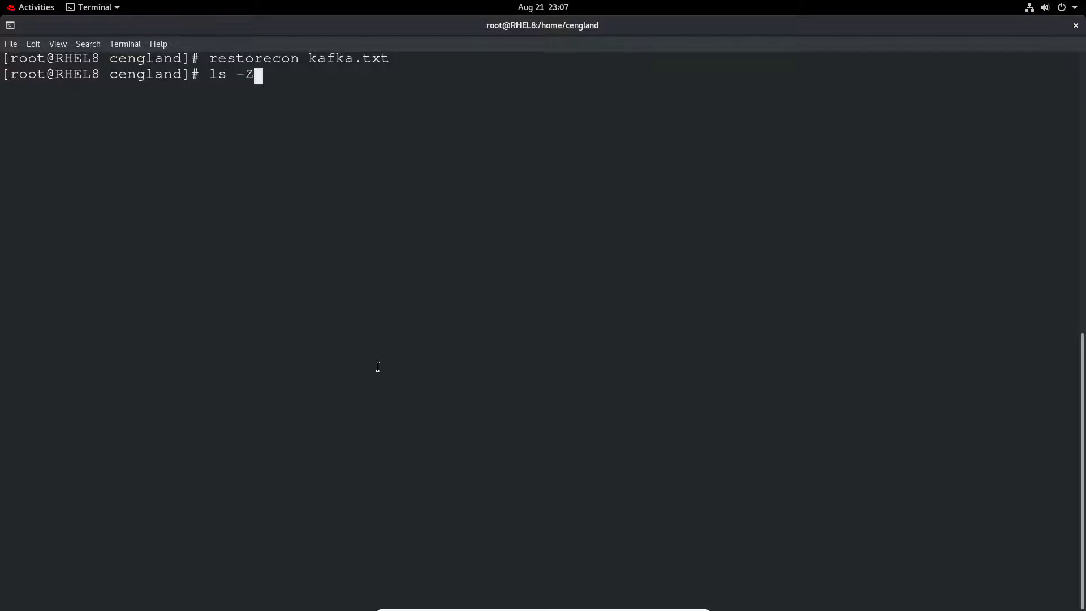
key(Return)
text(r)
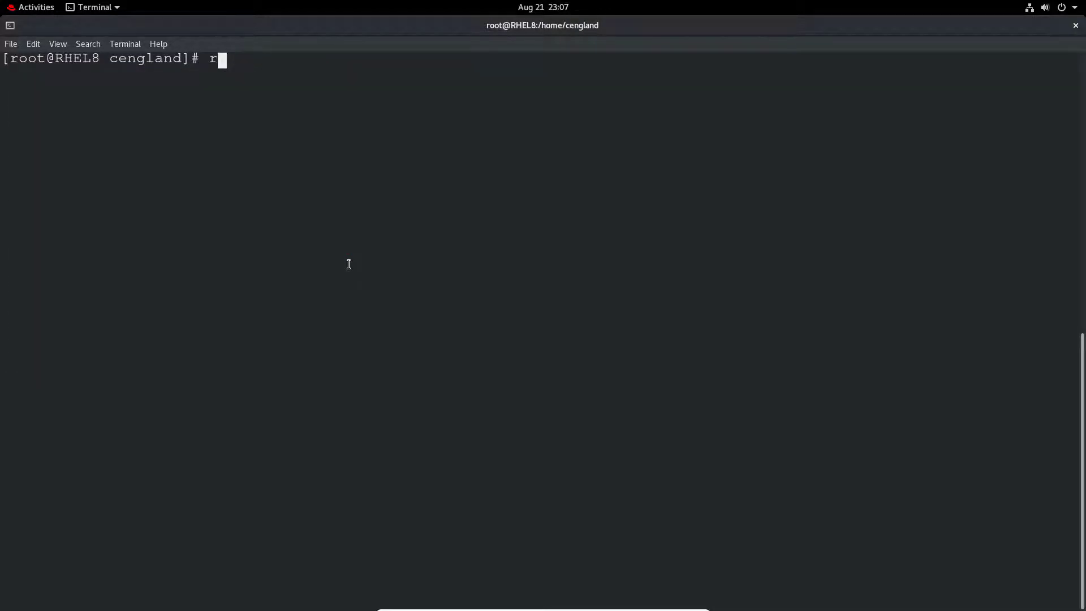
Run restorecon -R on the Documents/ folder
text(estorecon -R)
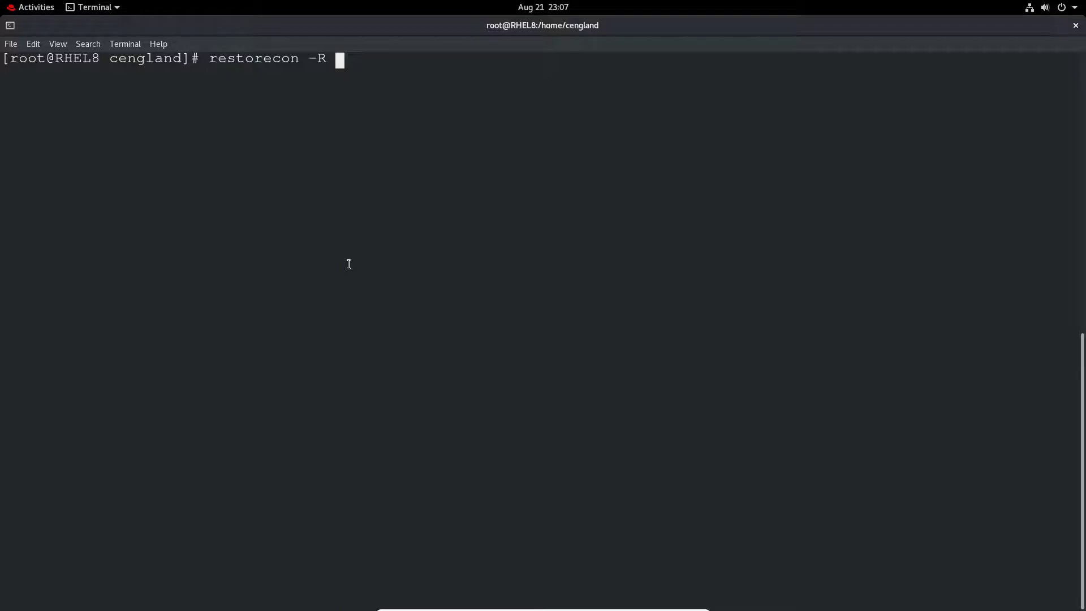
text(Documents/)
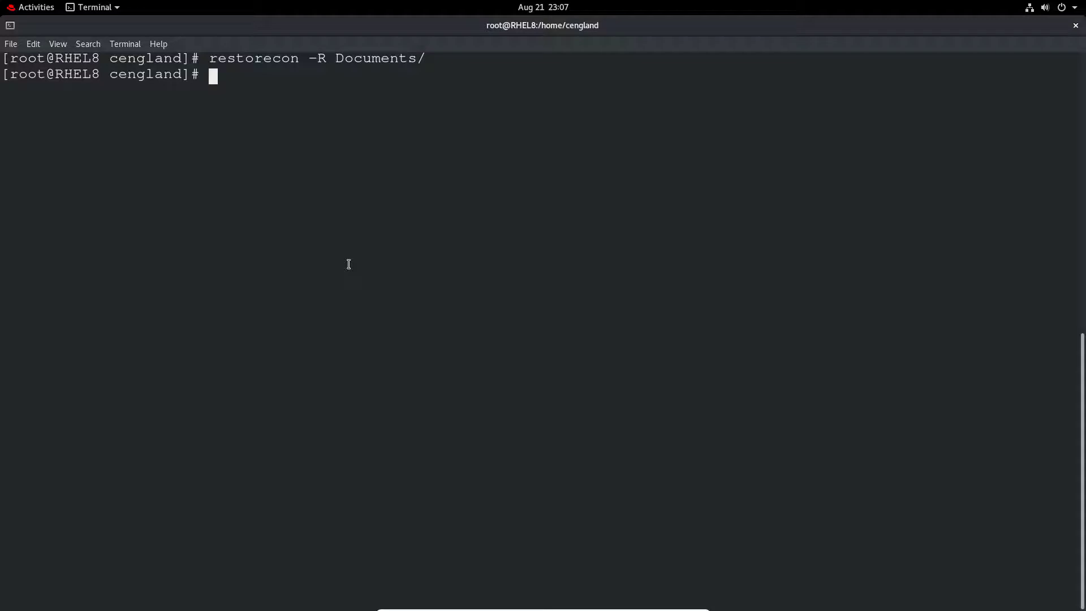
text(inf)
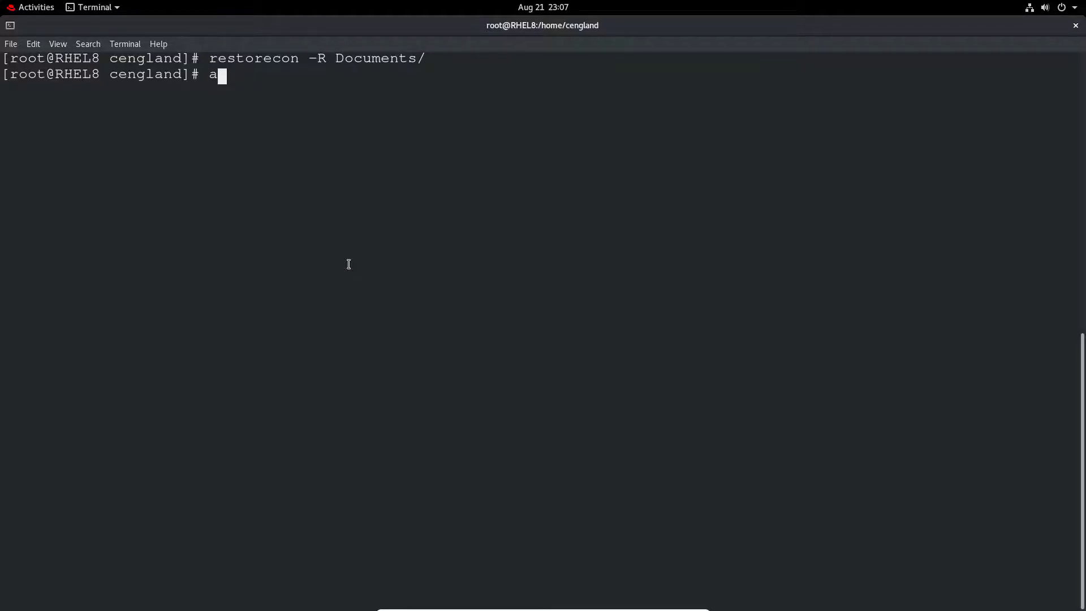
Read the chcon manual page, scroll through it, and quit
text(man)
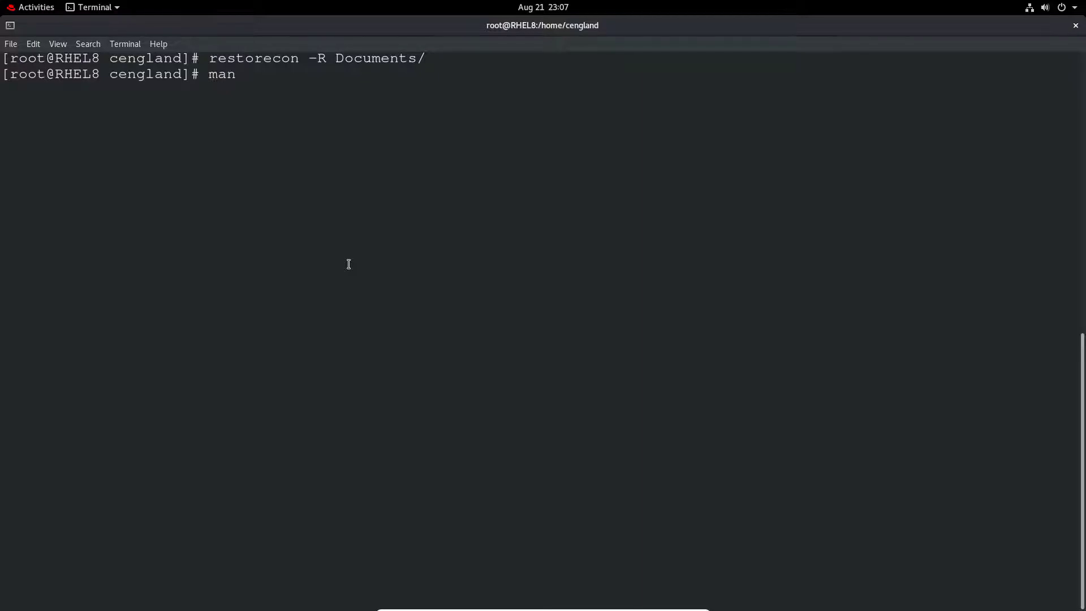
text(chcon)
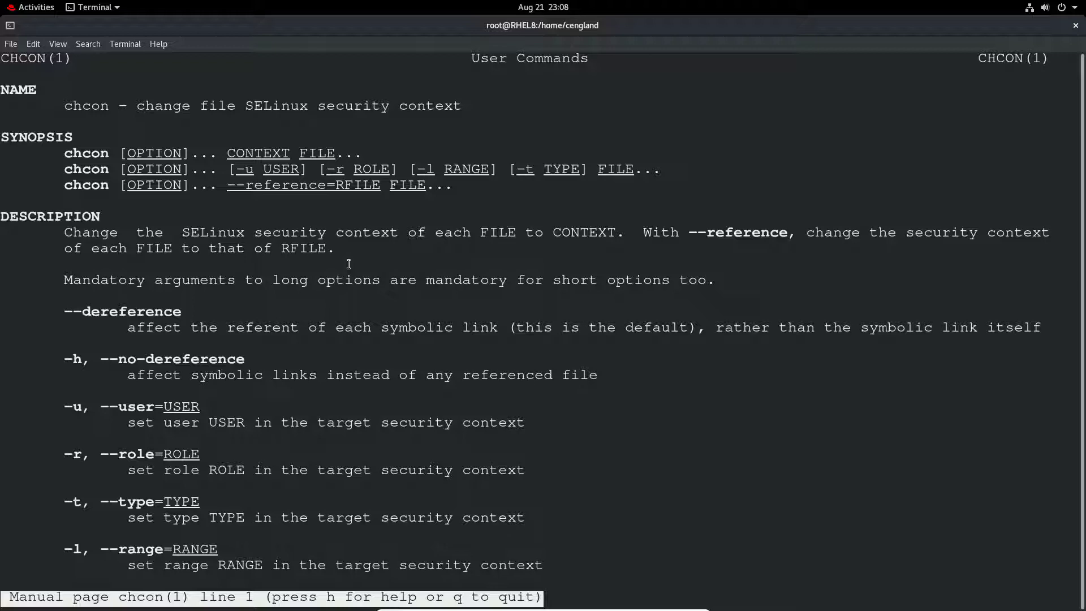
scroll(down, 3)
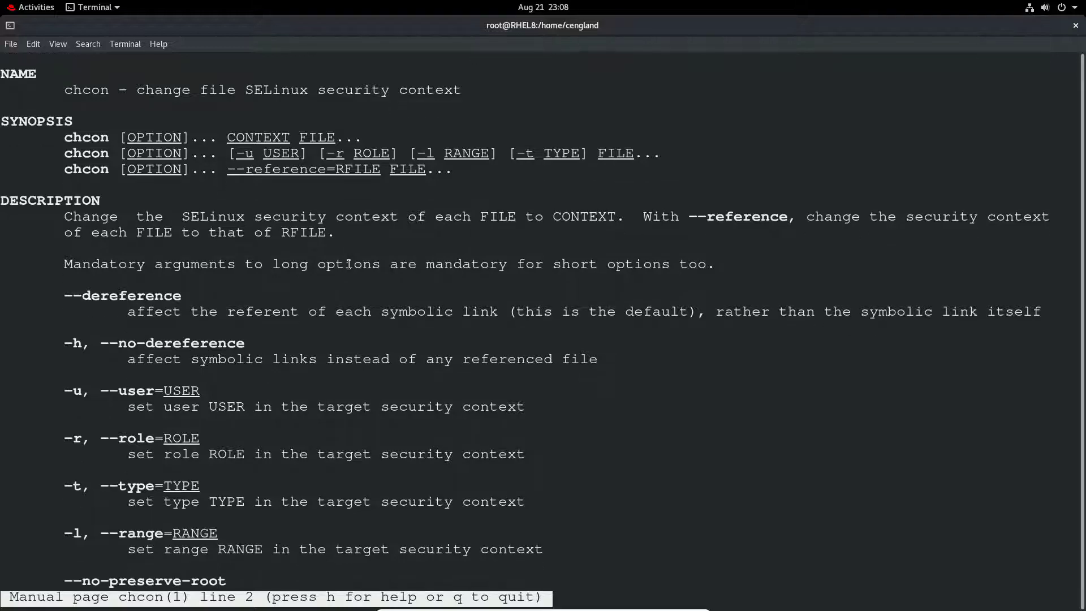
key(q)
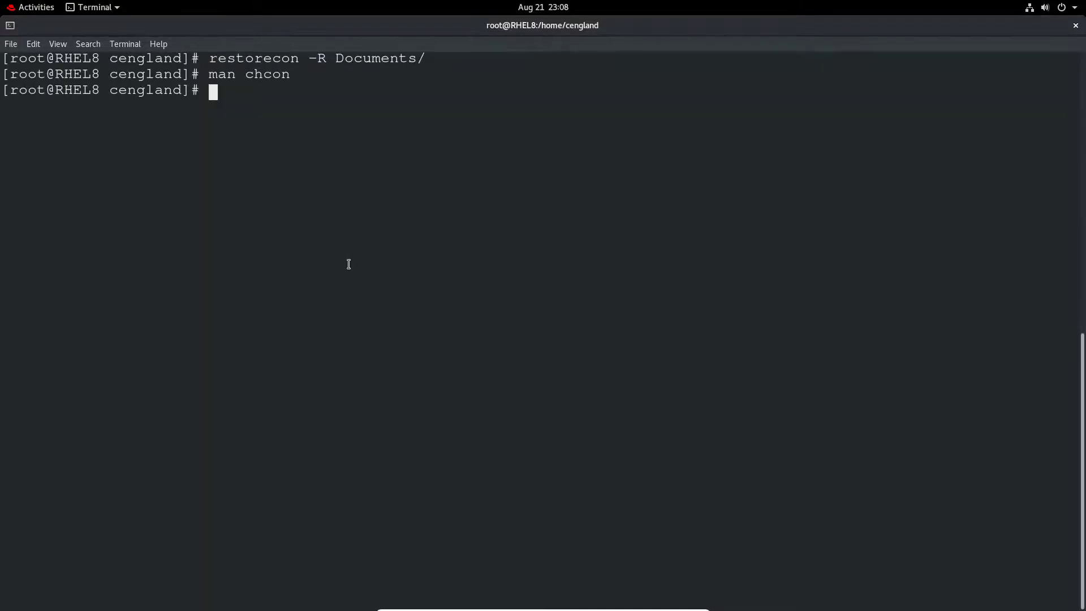
Look up the restorecon man page and chcon info page, then start info restorecon
text(m)
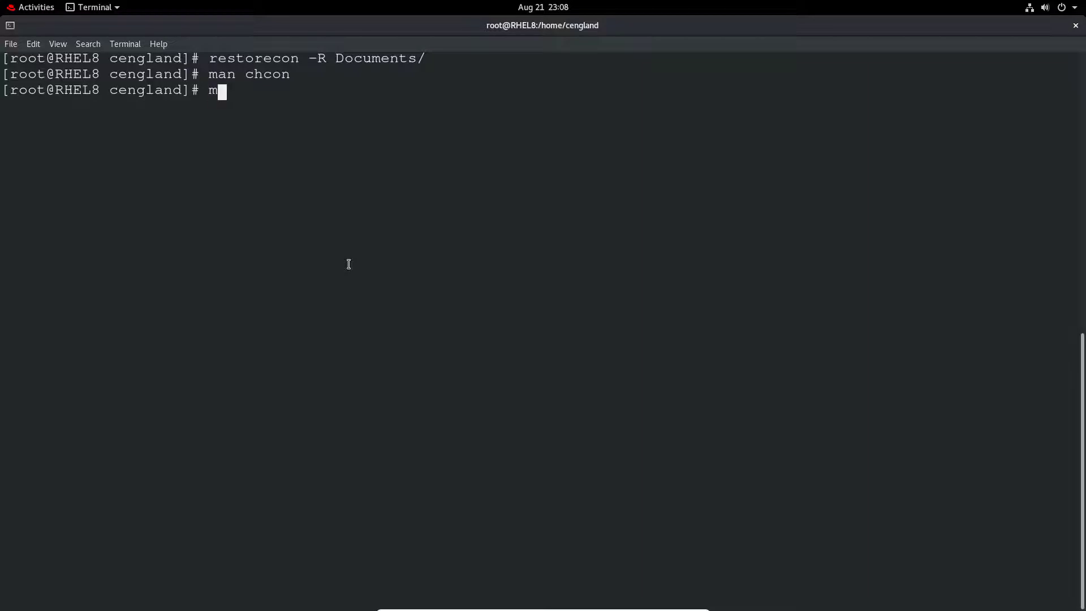
text(an restorecon)
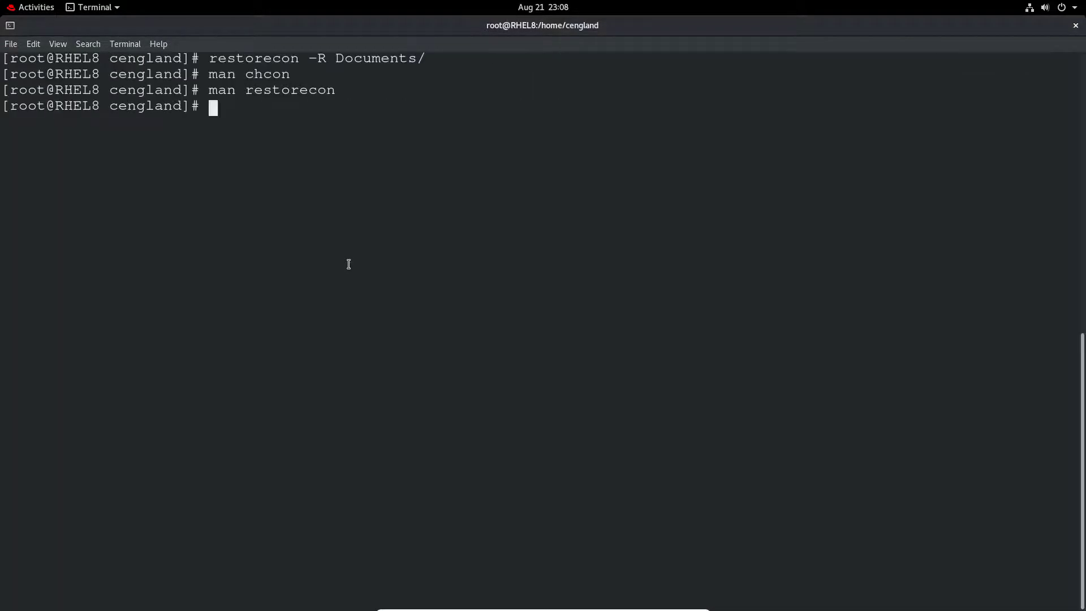
text(info chcon)
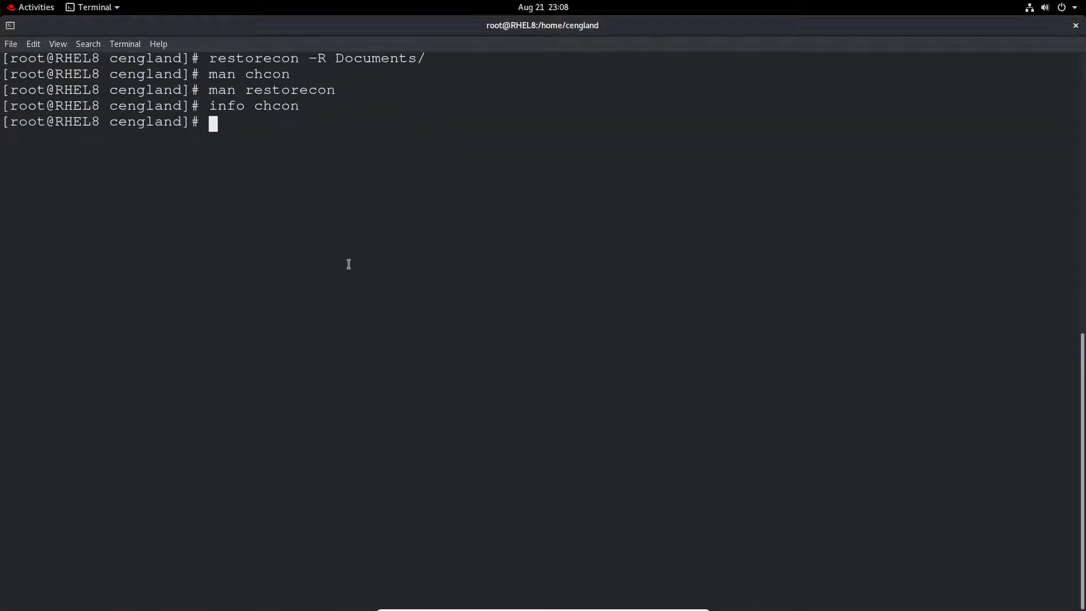
text(info)
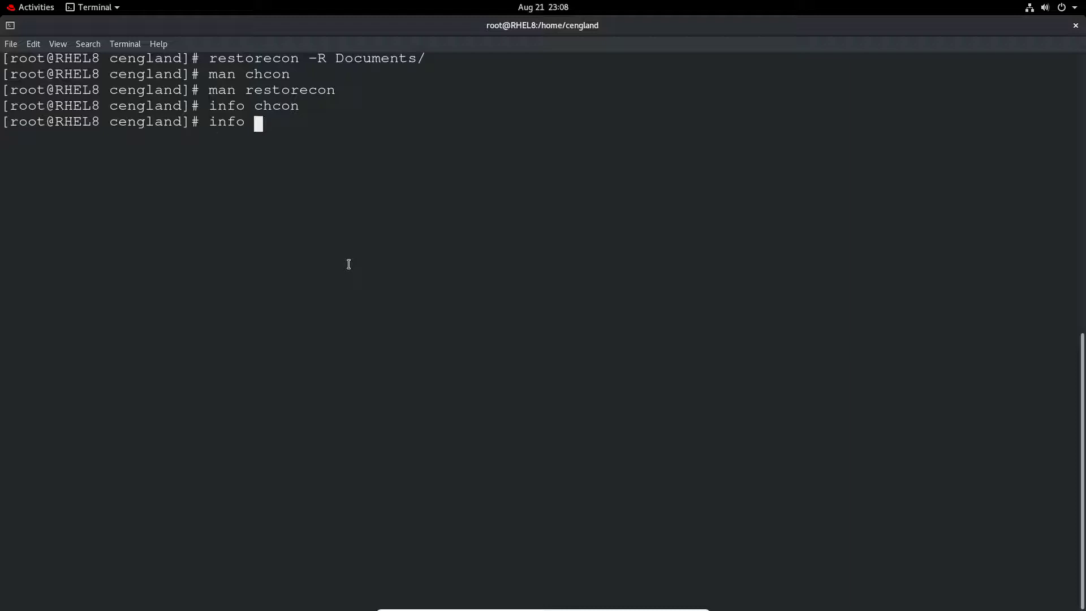
text(restore)
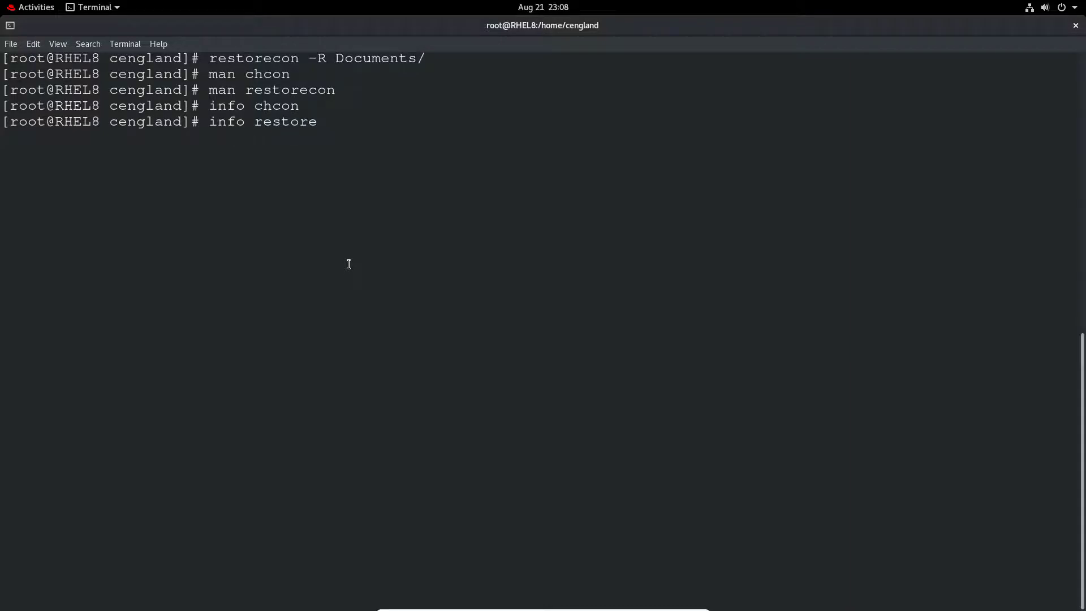